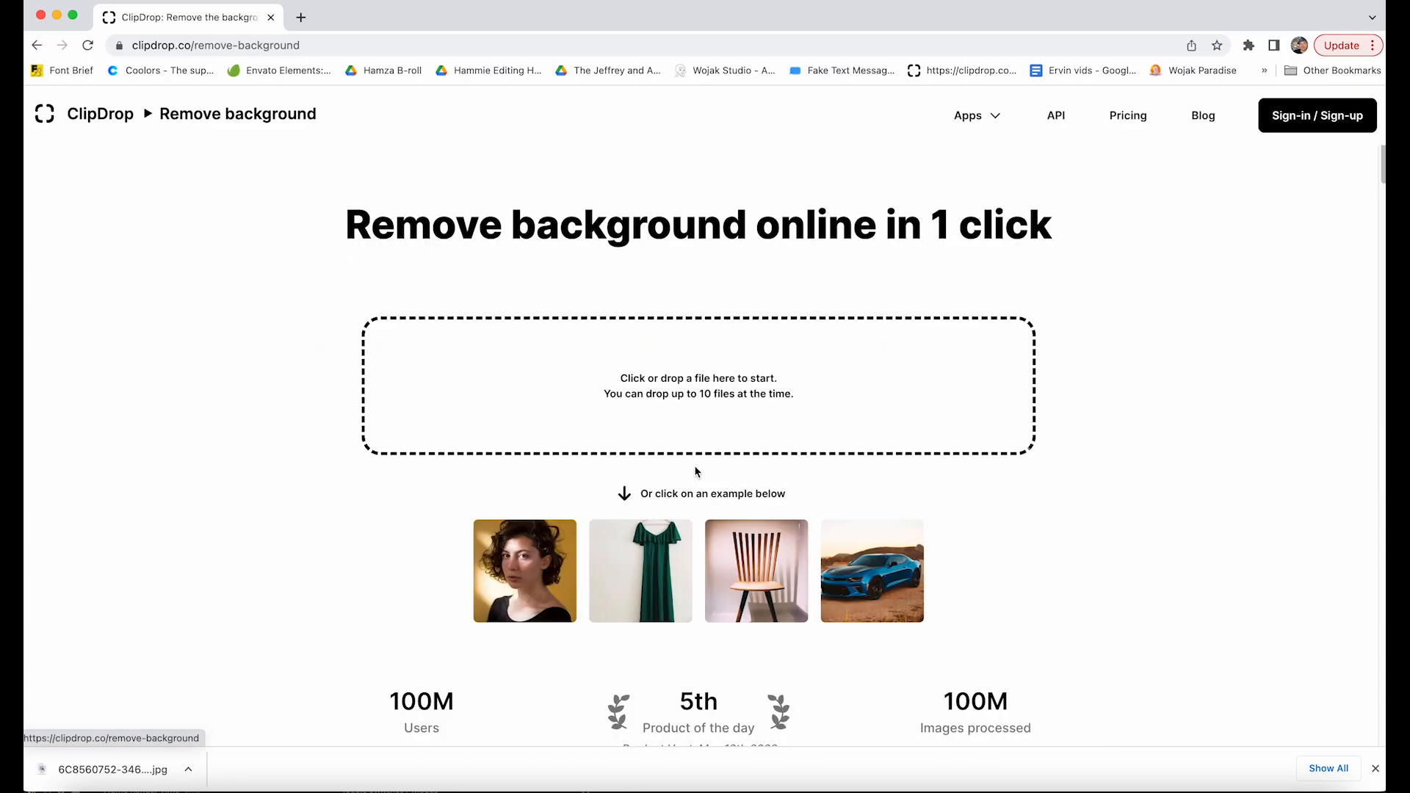
# Step: Download the background-removed PNG cutout from ClipDrop, then switch to the Cleanup app
pyautogui.click(697, 385)
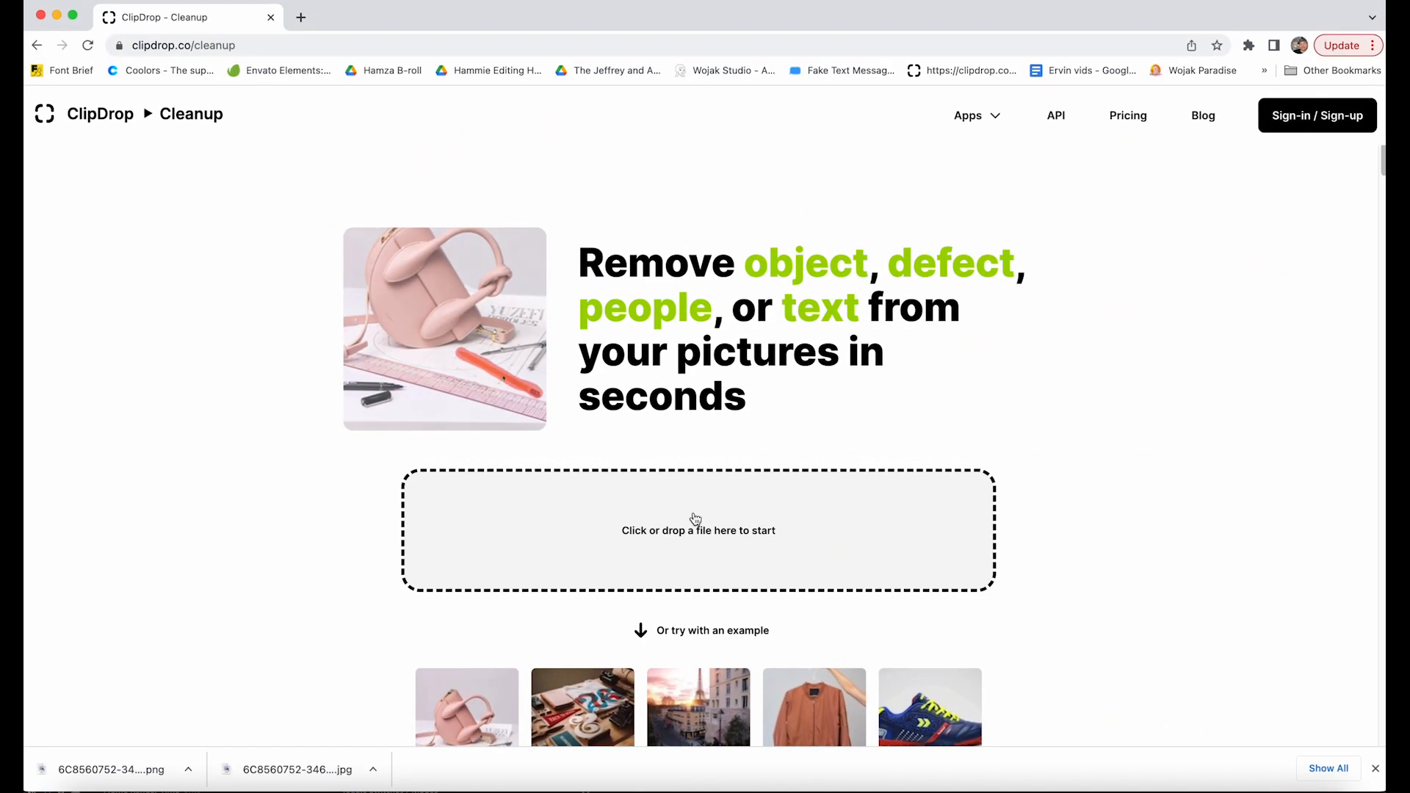
# Step: Upload the desert photo to Cleanup, brush over the man, and clean him away
pyautogui.click(697, 529)
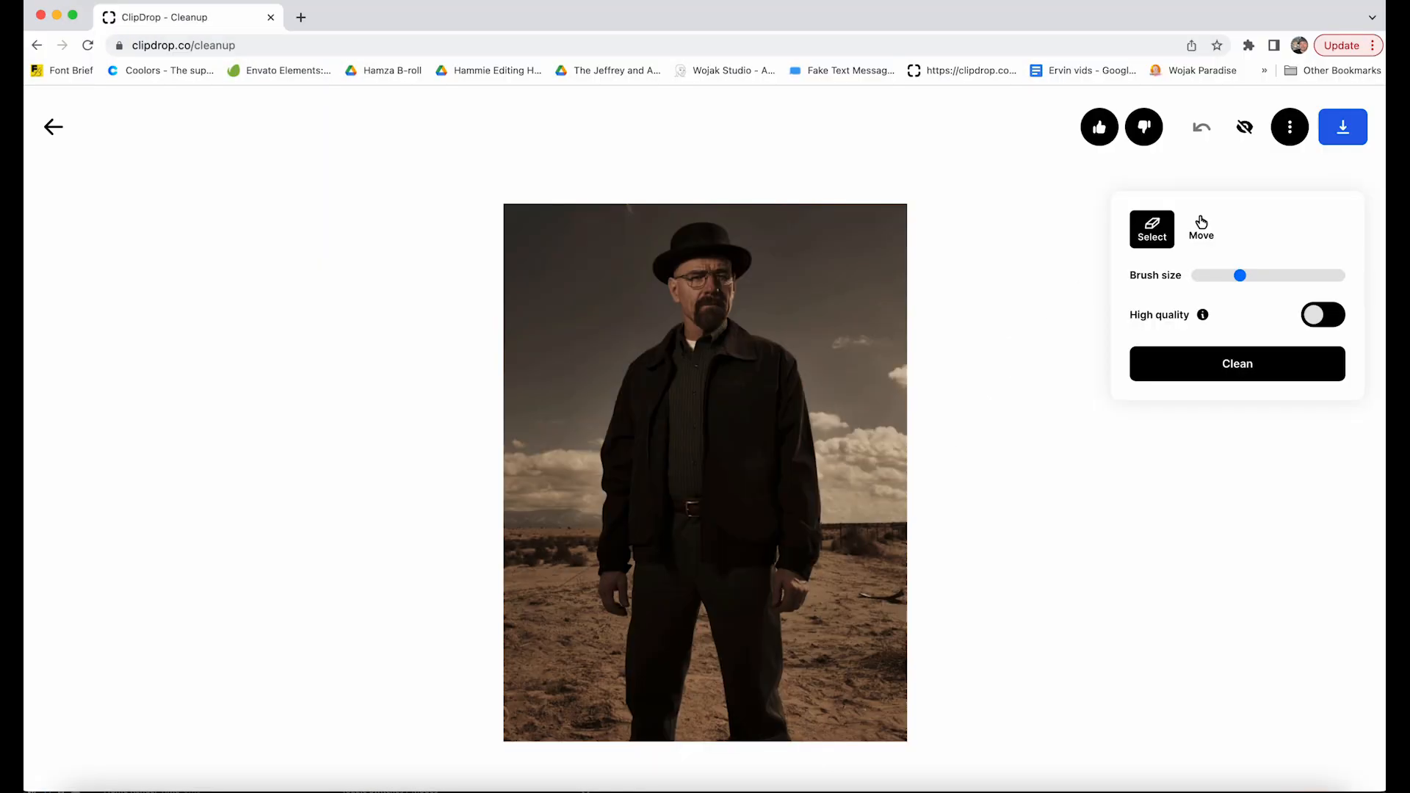
pyautogui.click(642, 312)
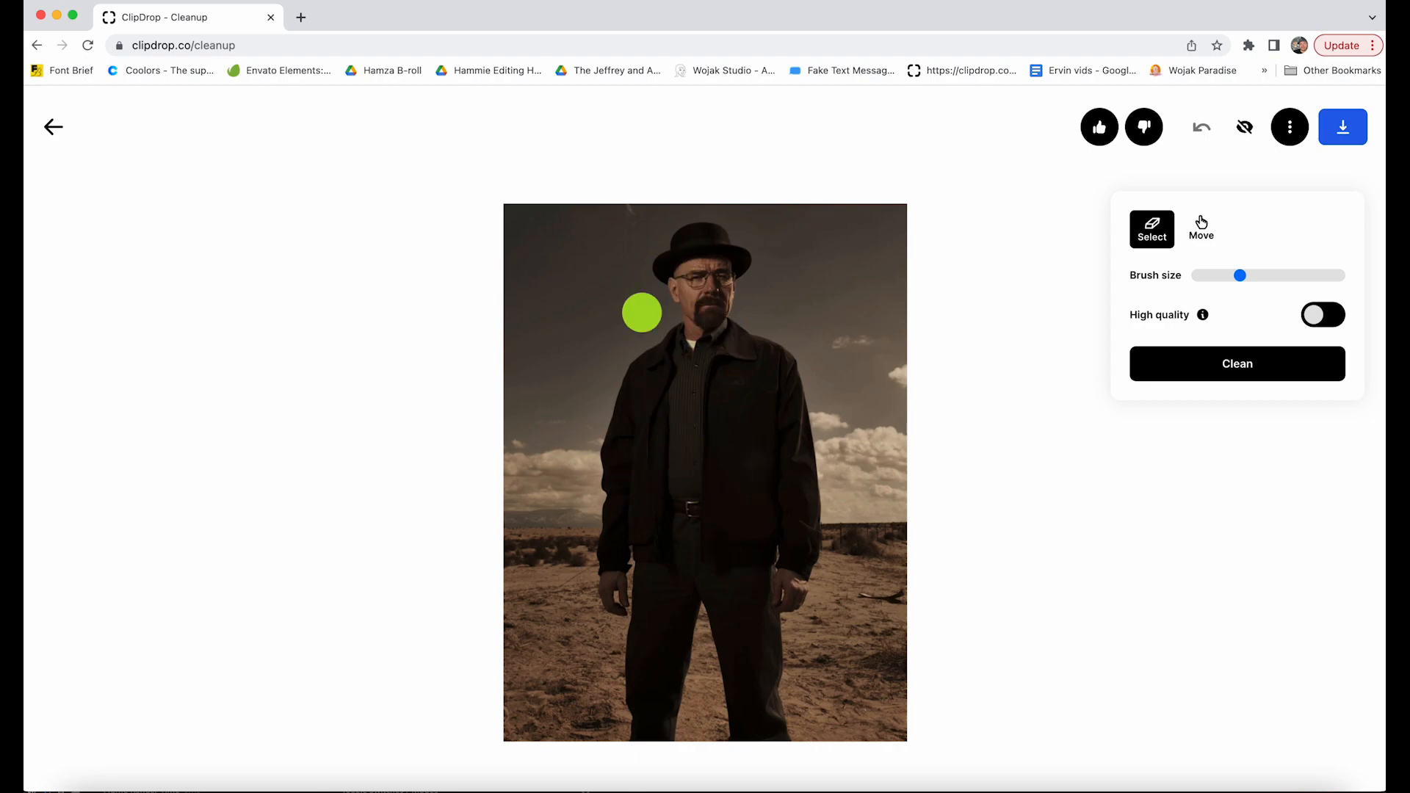
pyautogui.moveTo(689, 378)
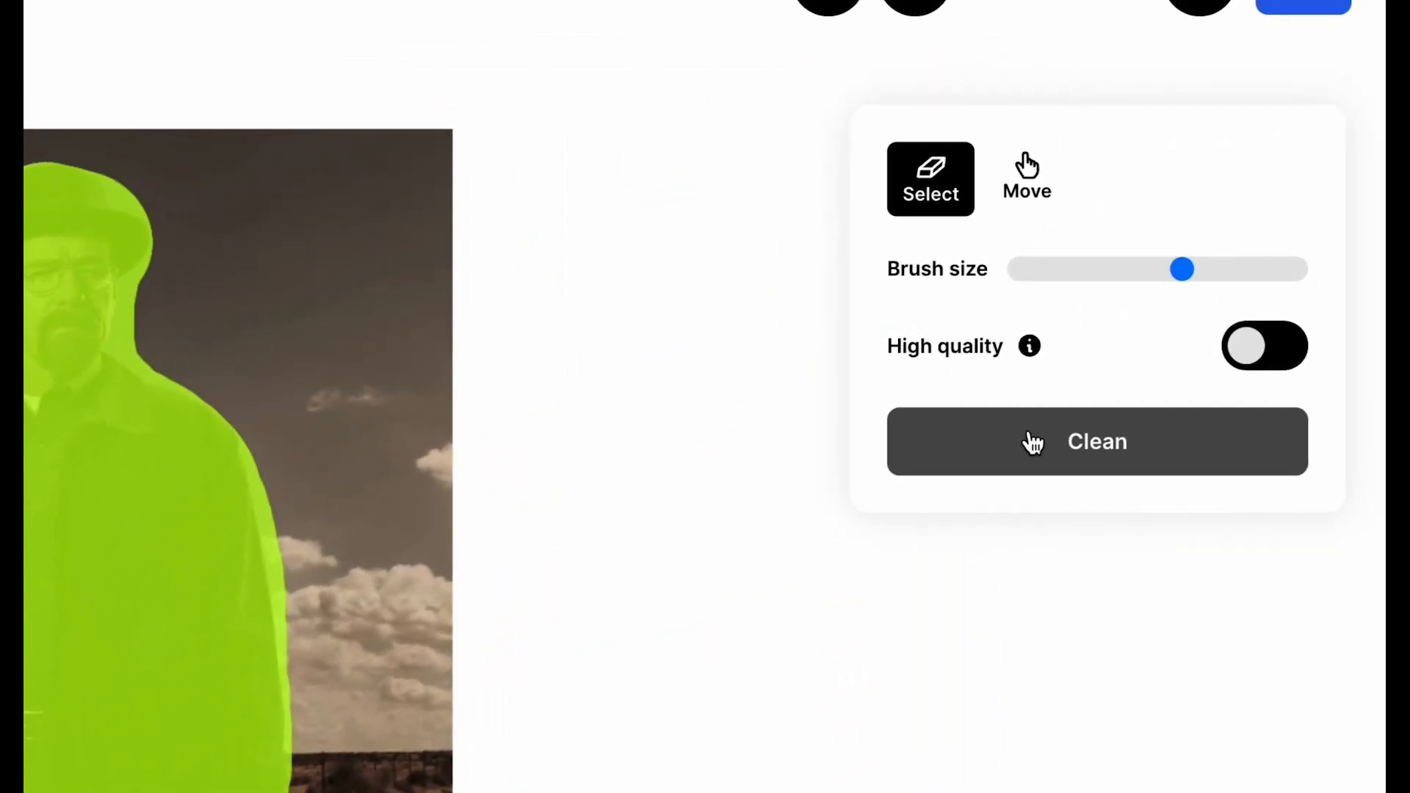
pyautogui.click(1096, 442)
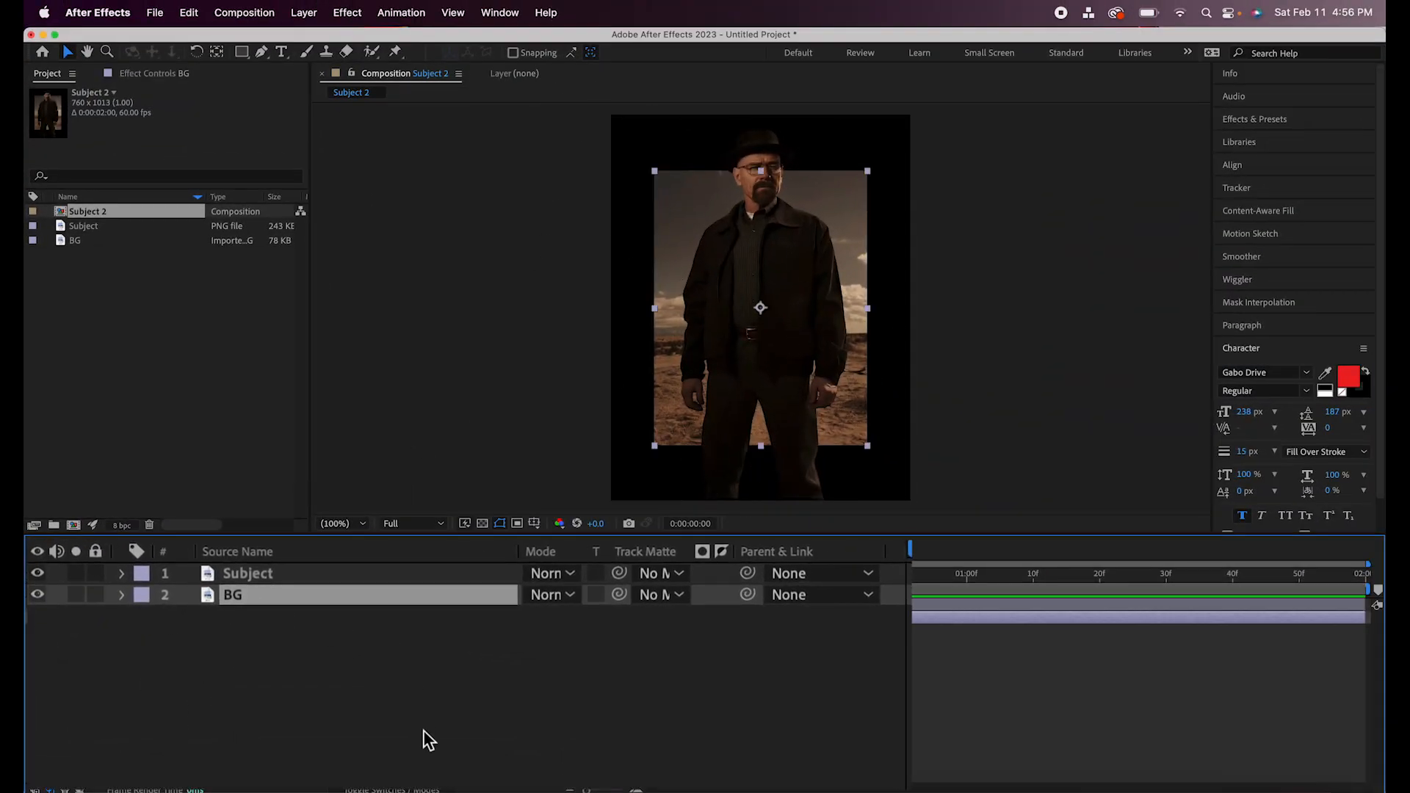
# Step: Scale the BG layer up to 142% so the background fills the frame
pyautogui.click(121, 594)
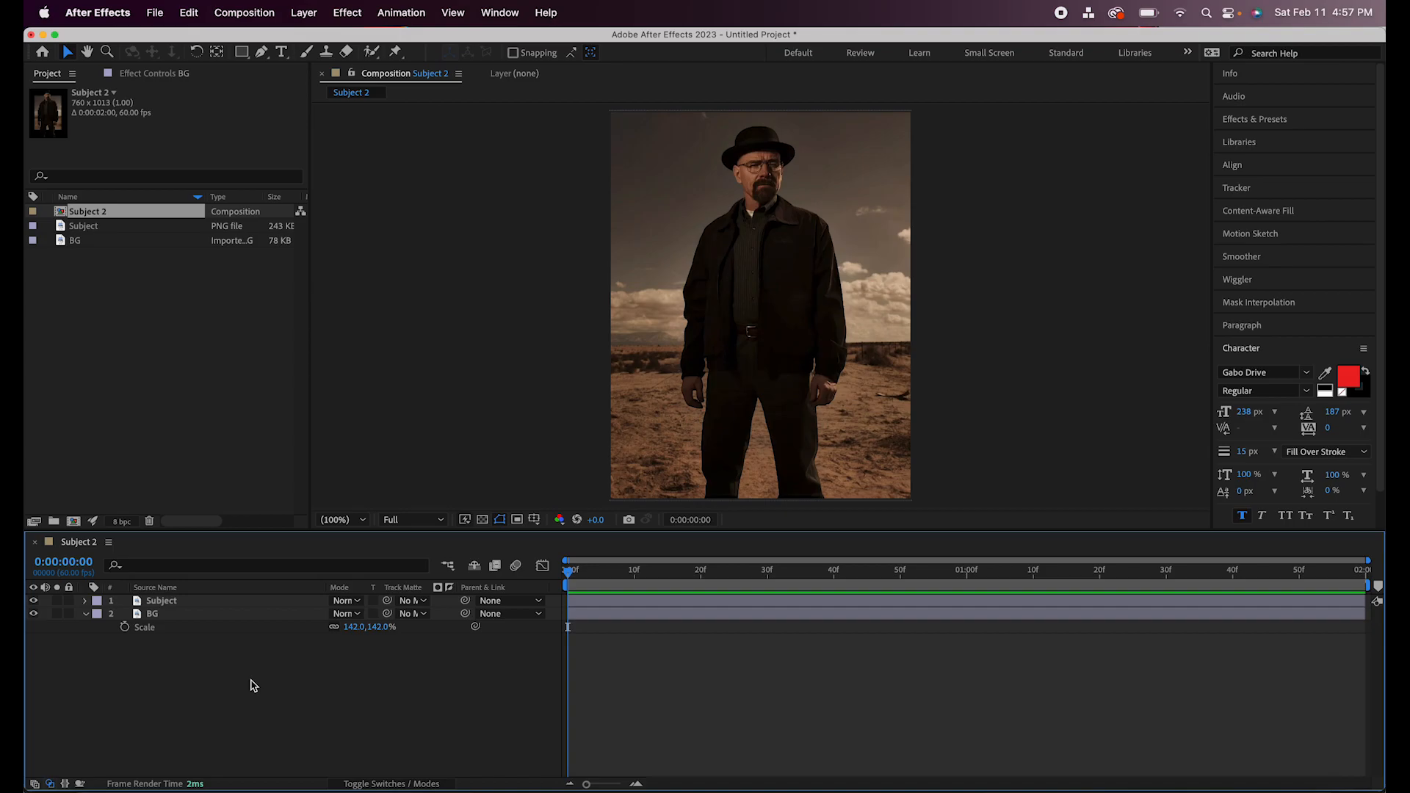
pyautogui.moveTo(189, 624)
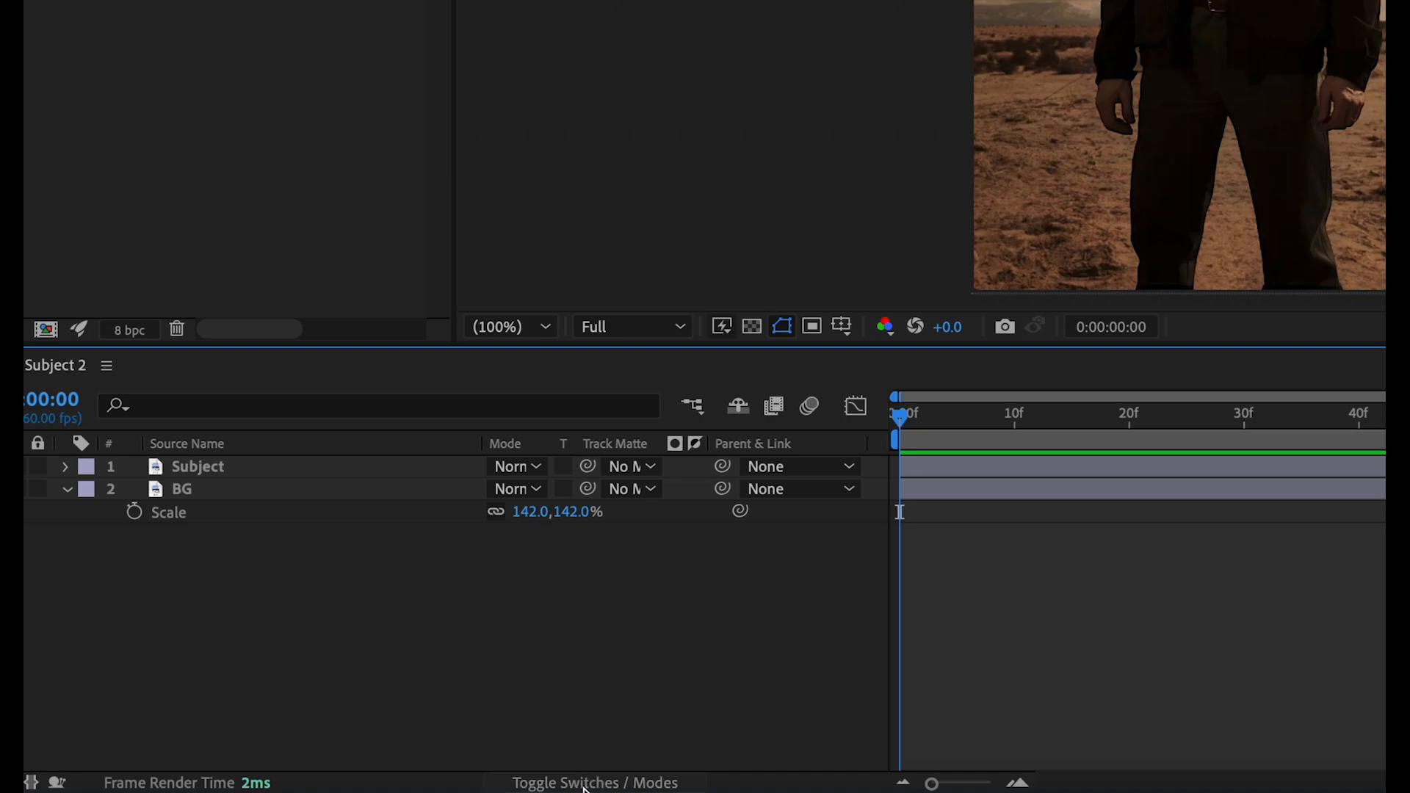
# Step: Switch the timeline from blending mode columns to the layer switches columns
pyautogui.click(593, 782)
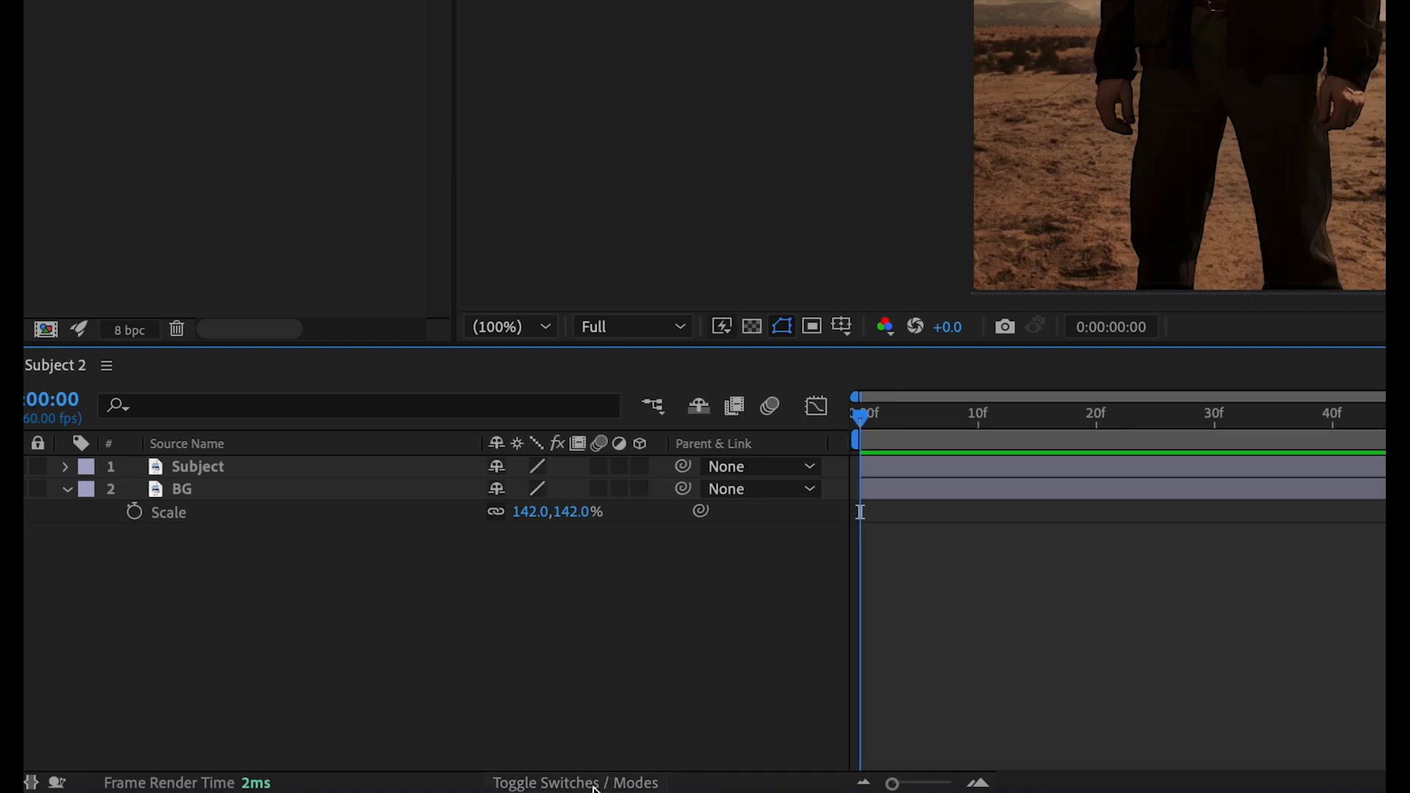
pyautogui.click(639, 466)
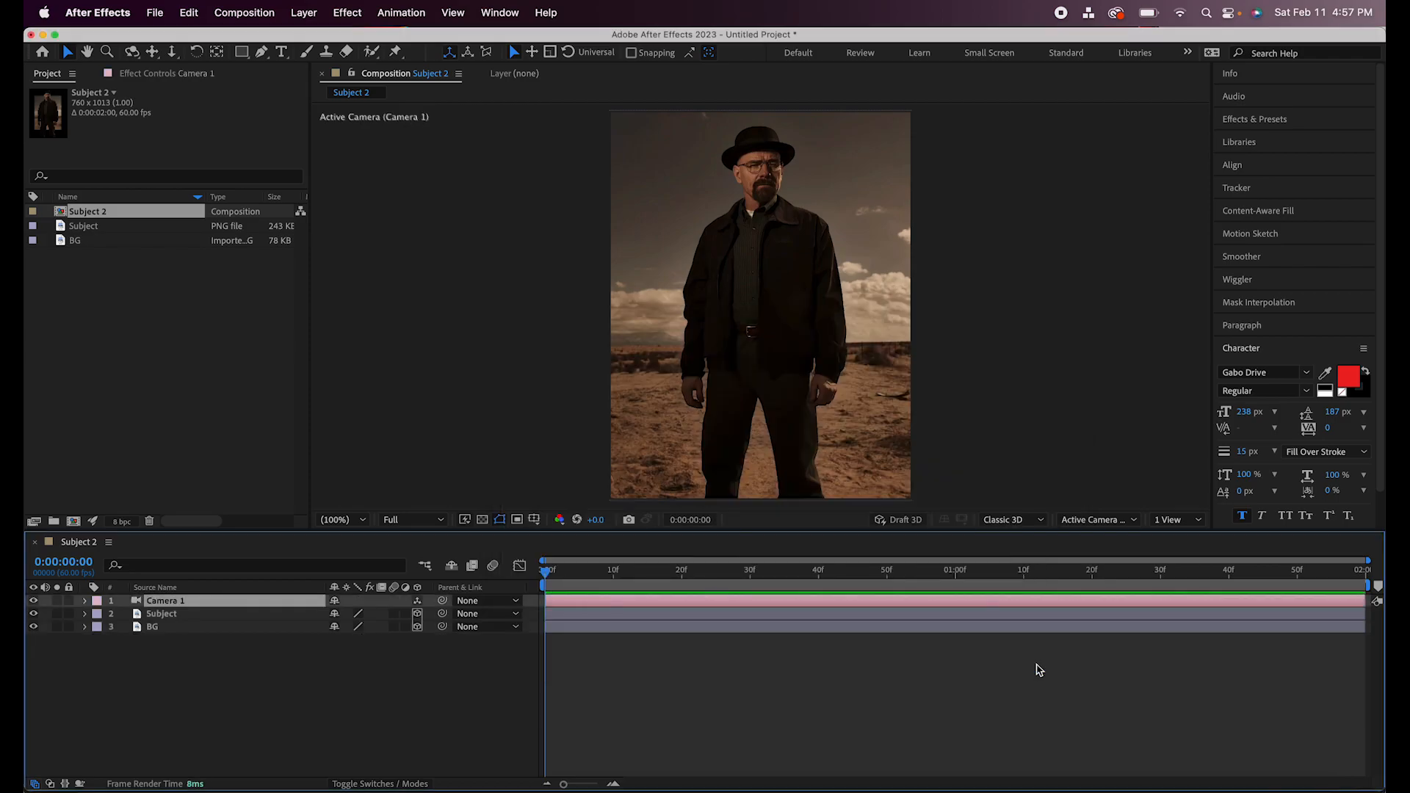
pyautogui.moveTo(610, 286)
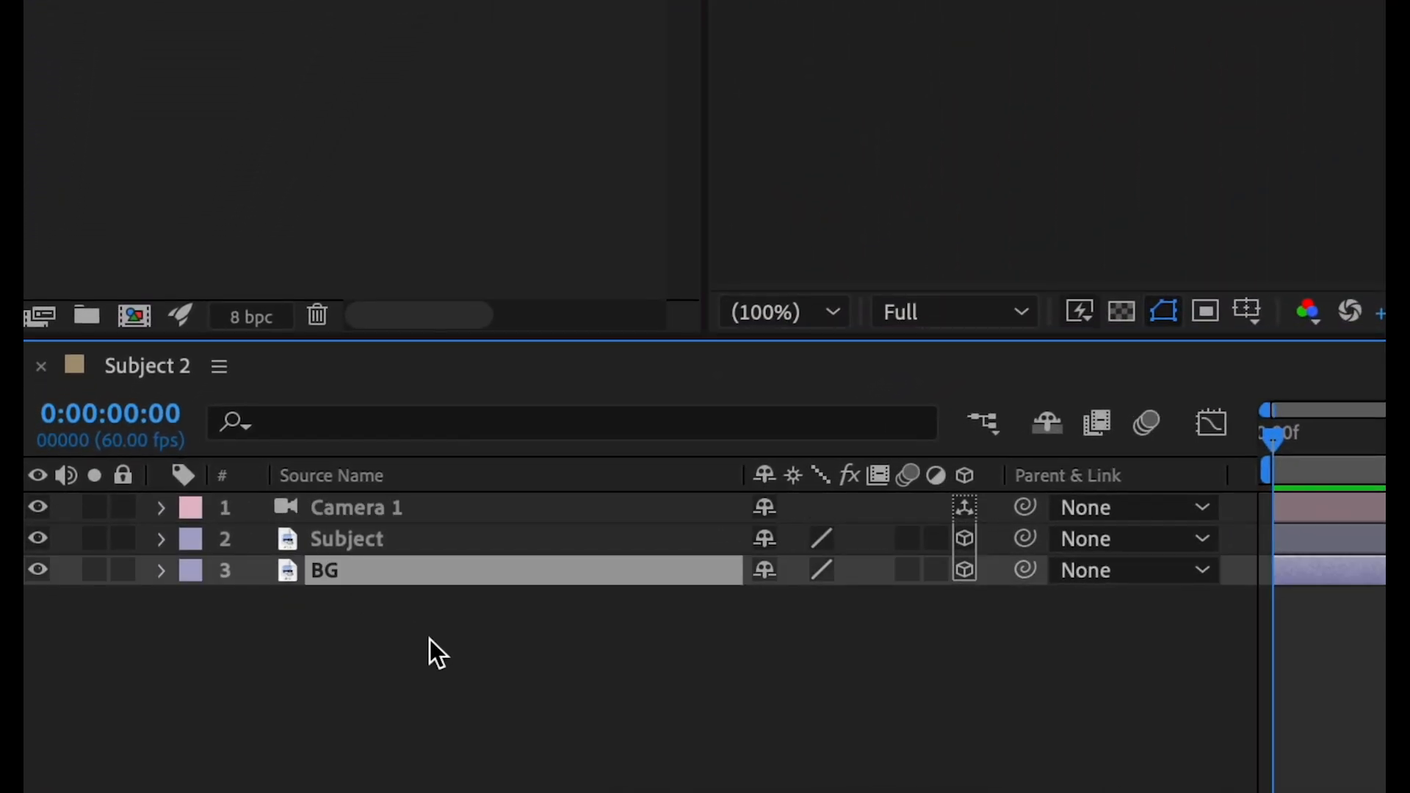
# Step: Add Camera 1, make Subject and BG 3D layers, and set BG Scale to 202%
pyautogui.click(161, 570)
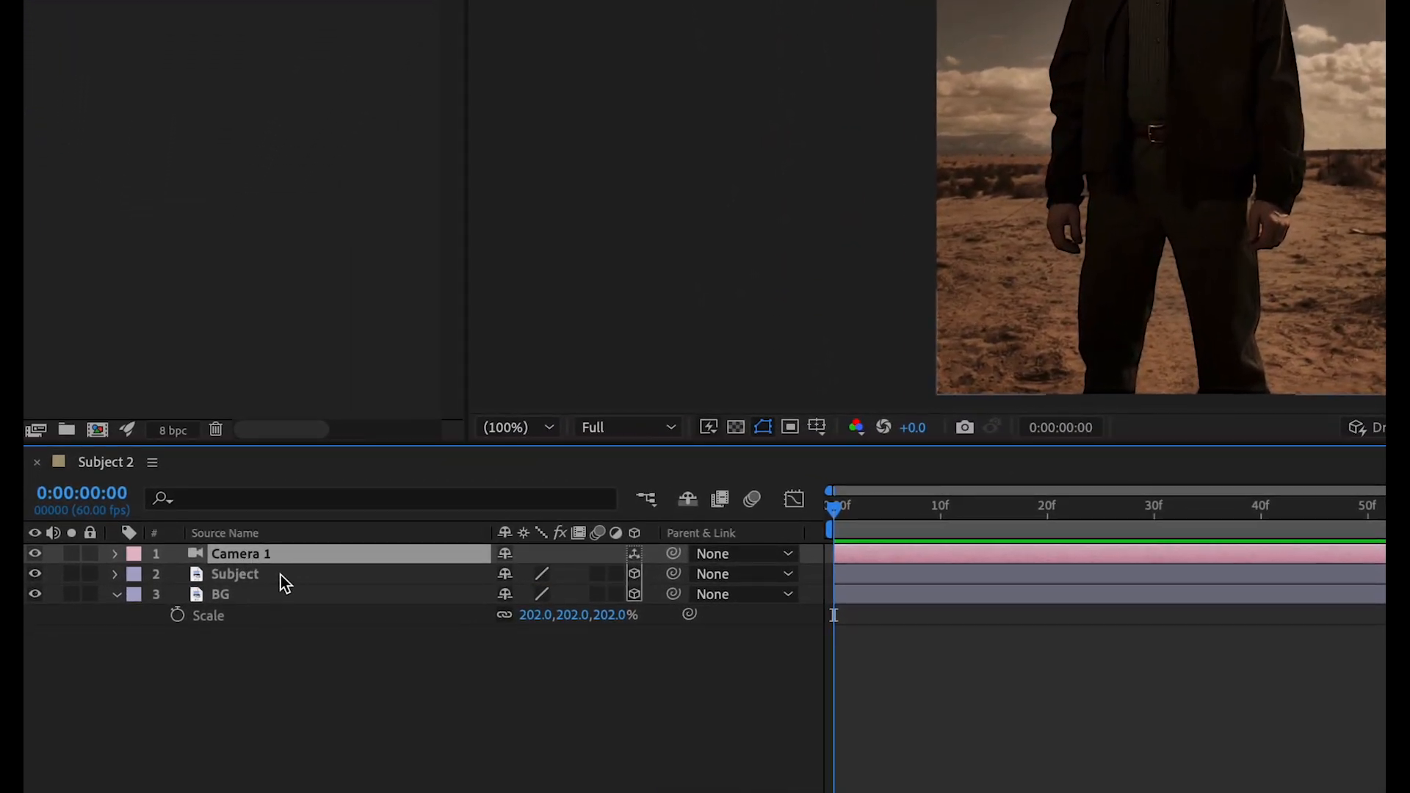
# Step: Keyframe Camera 1's Point of Interest and Position, moving the camera closer at the end
pyautogui.click(115, 554)
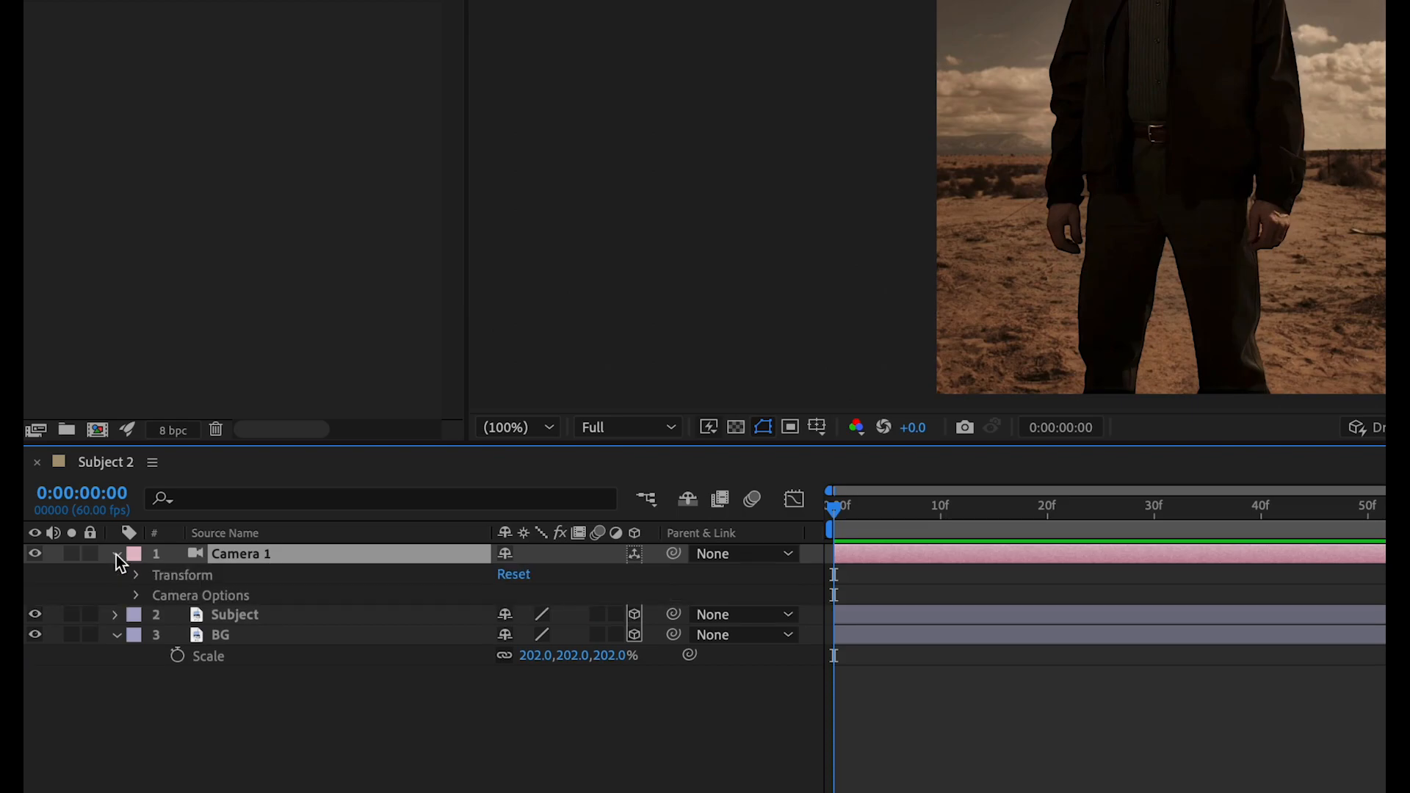
pyautogui.click(135, 574)
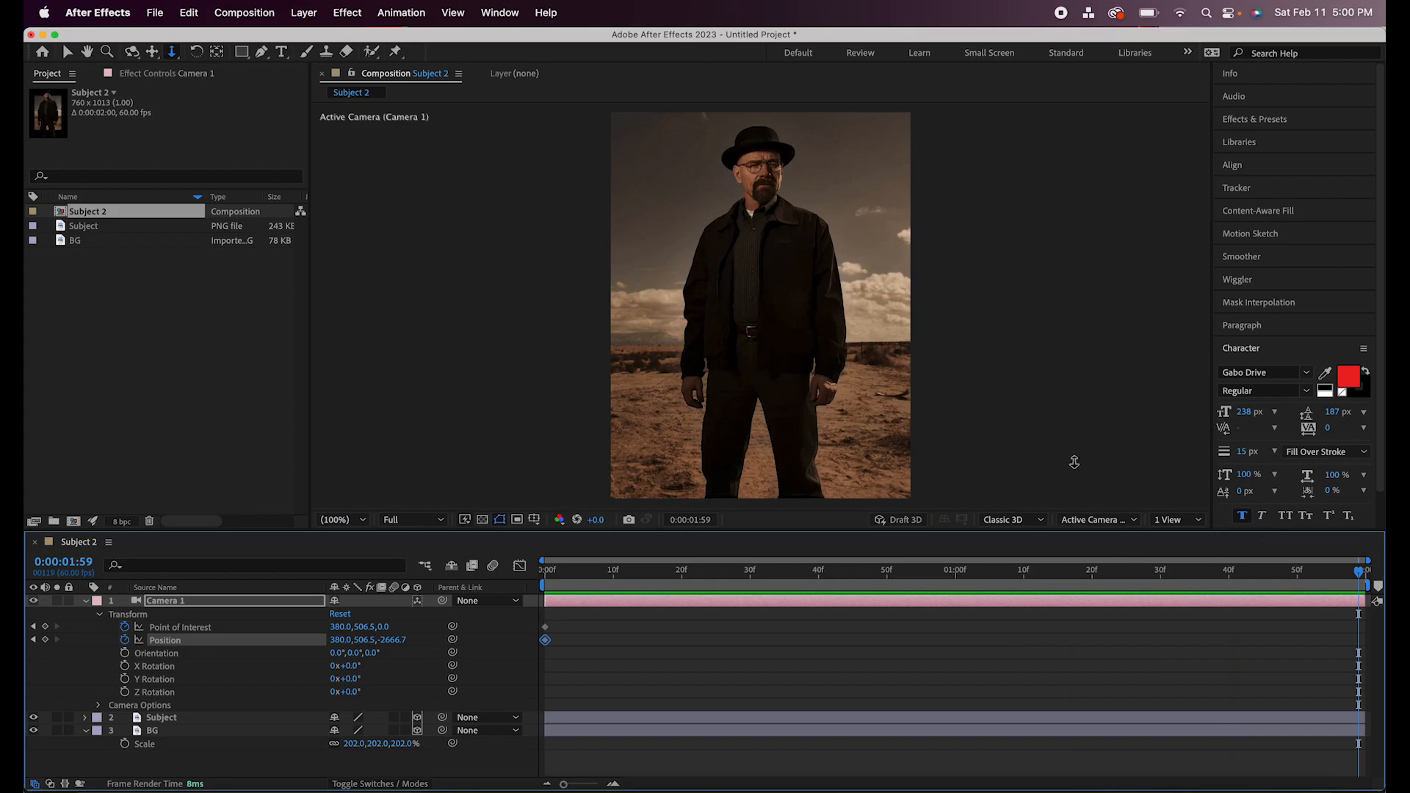
pyautogui.moveTo(753, 206)
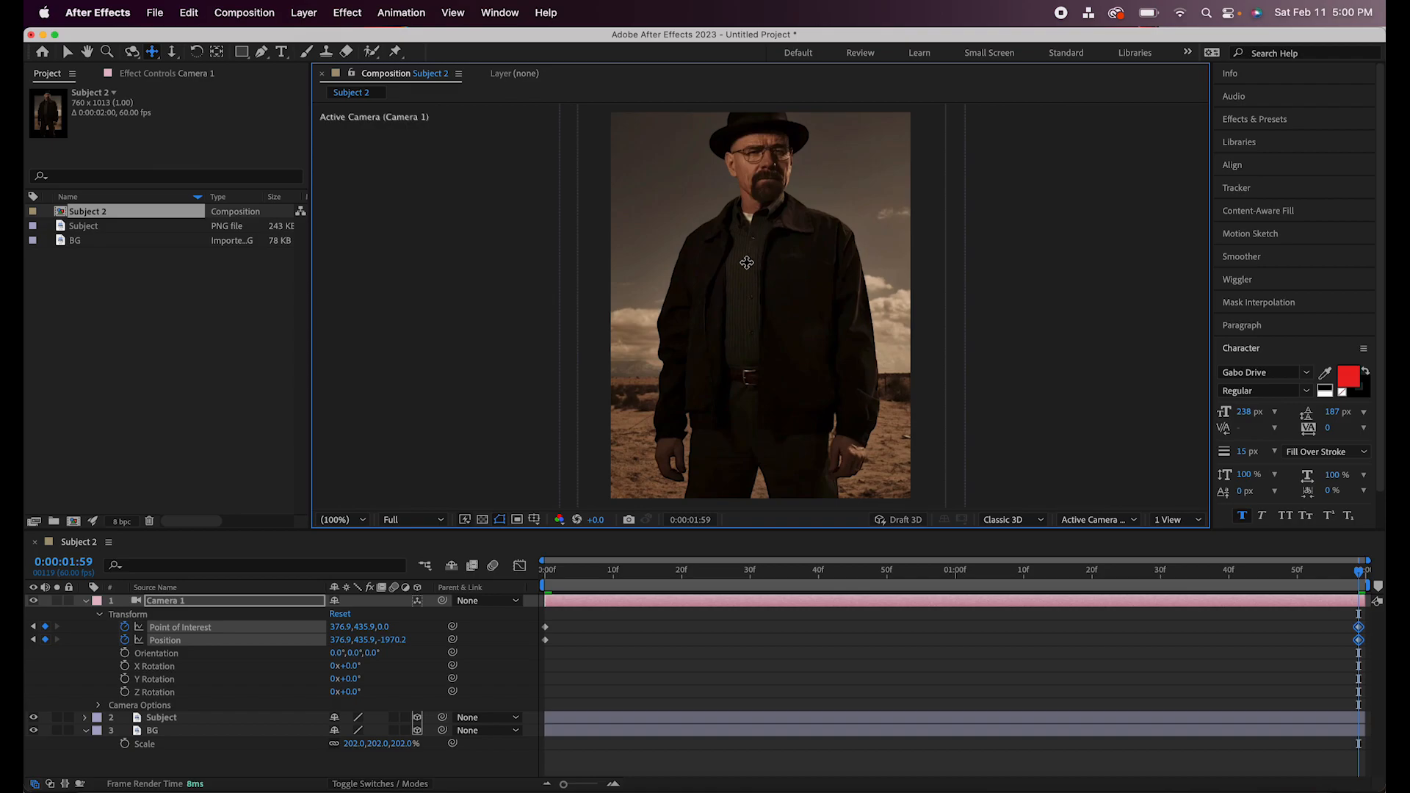
pyautogui.moveTo(745, 261); pyautogui.dragTo(766, 263)
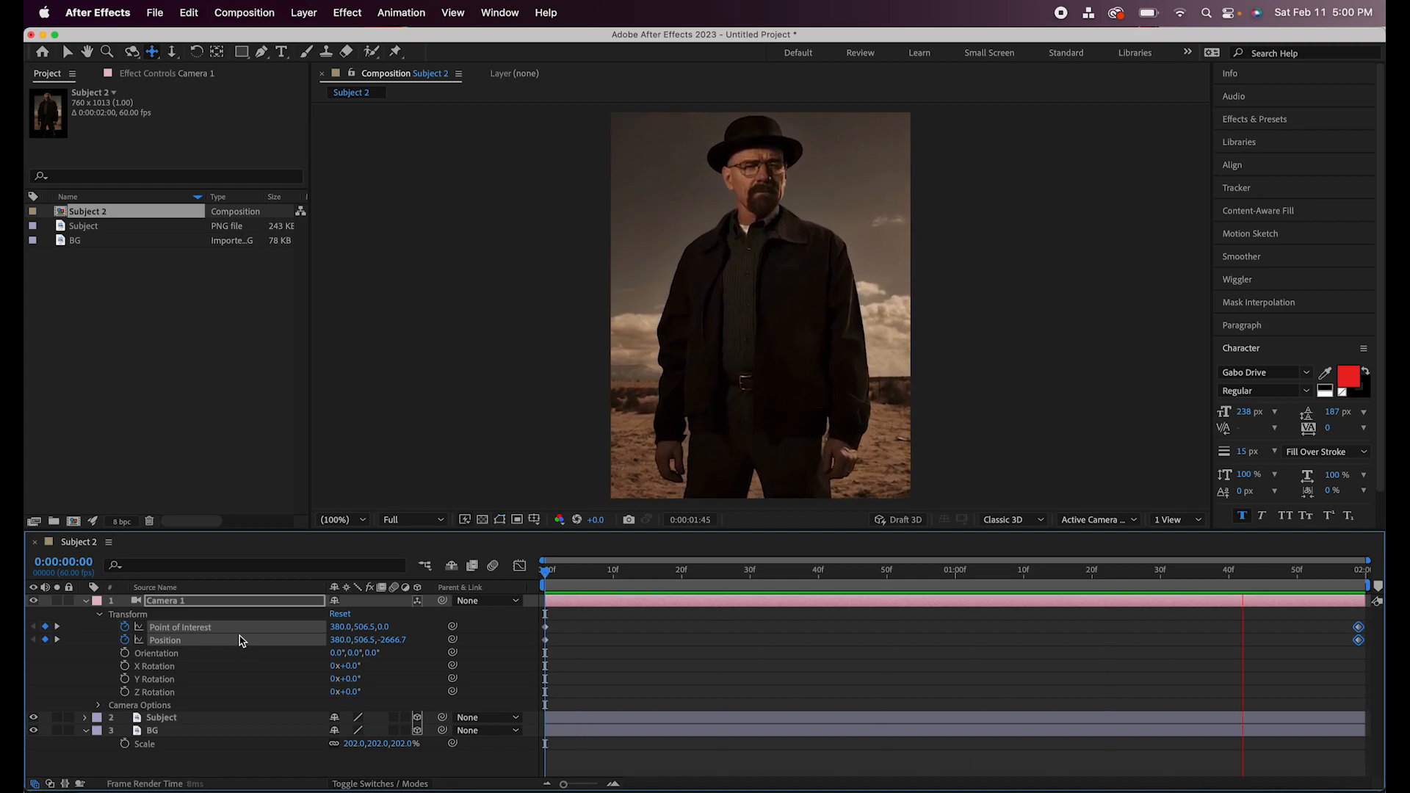
# Step: Scrub the BG layer's Scale up to 255%
pyautogui.press('`')
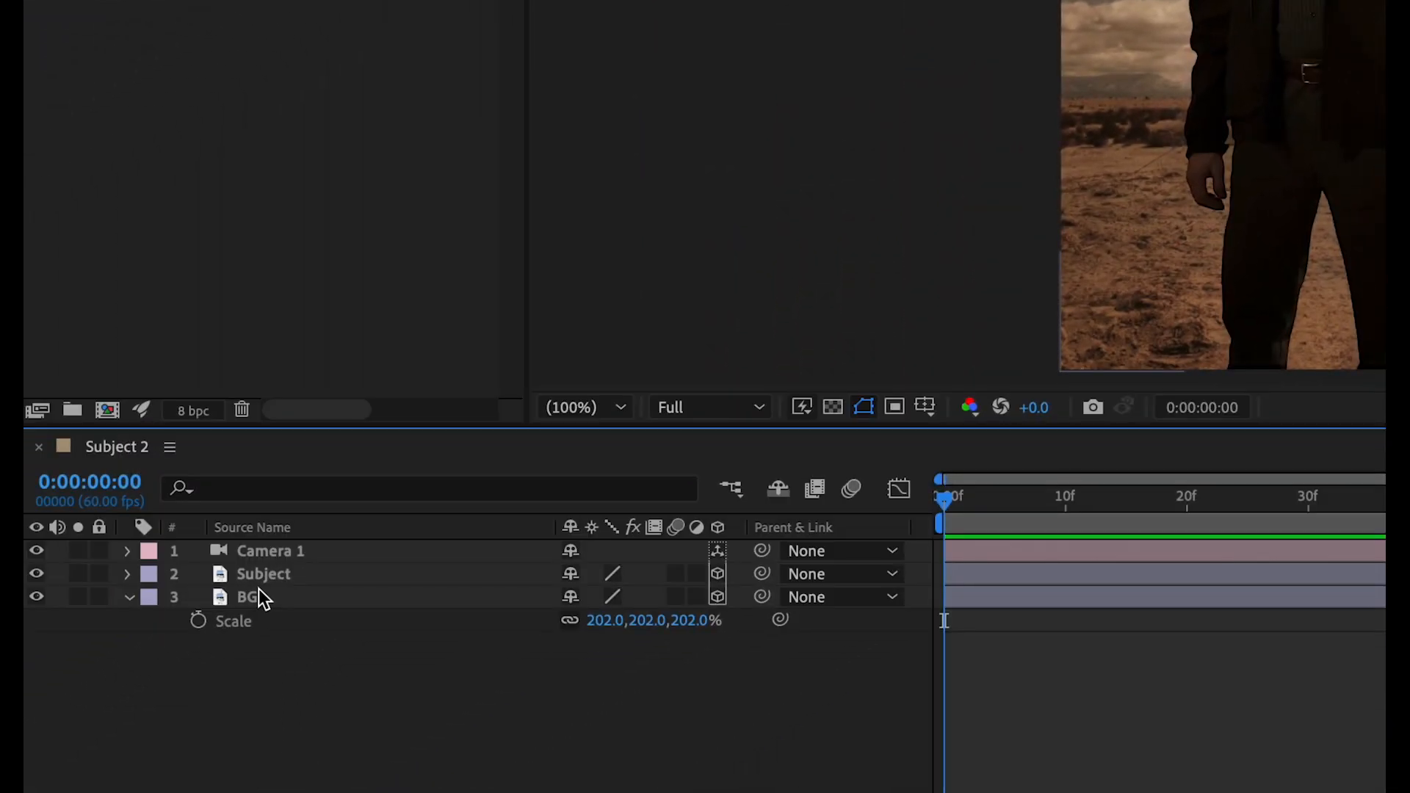
pyautogui.click(248, 596)
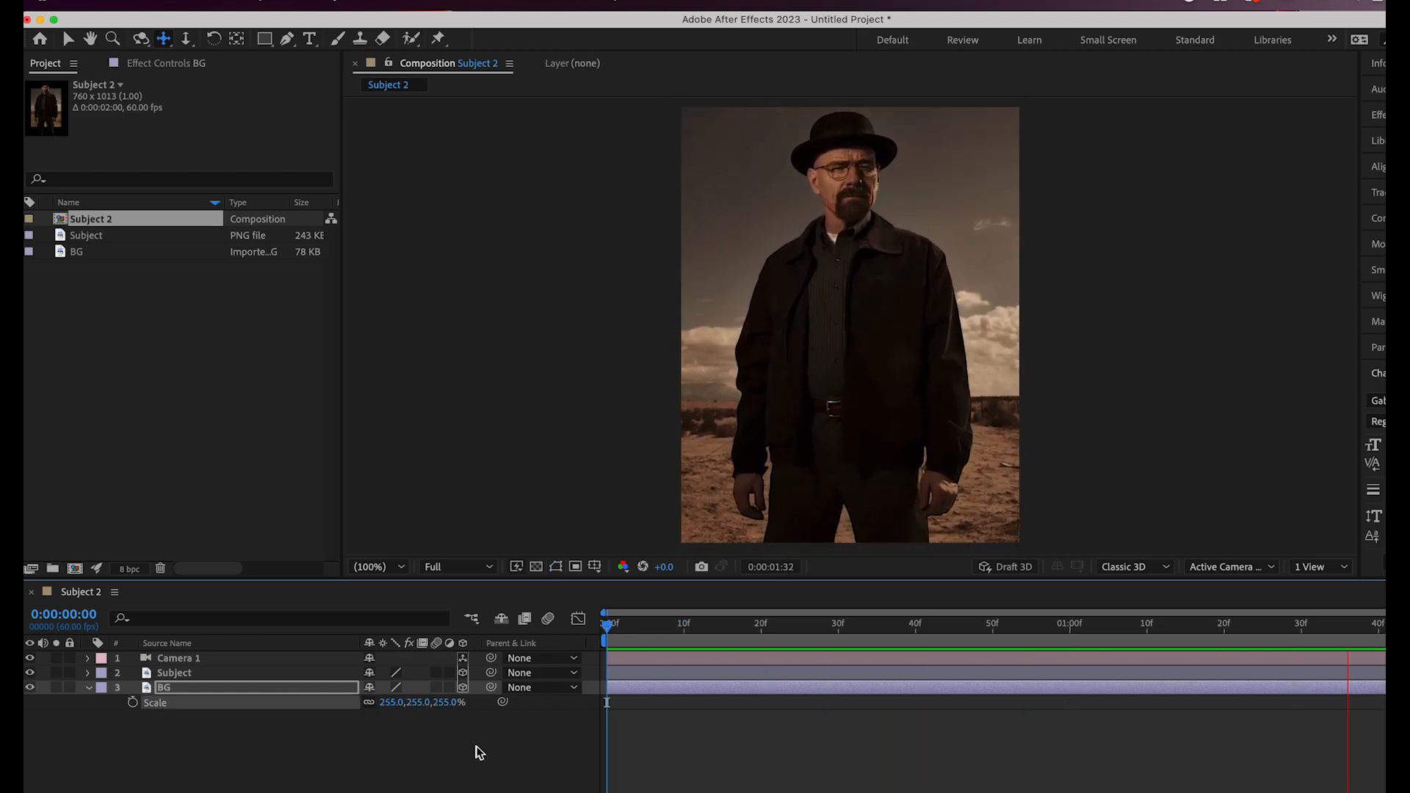
pyautogui.click(165, 687)
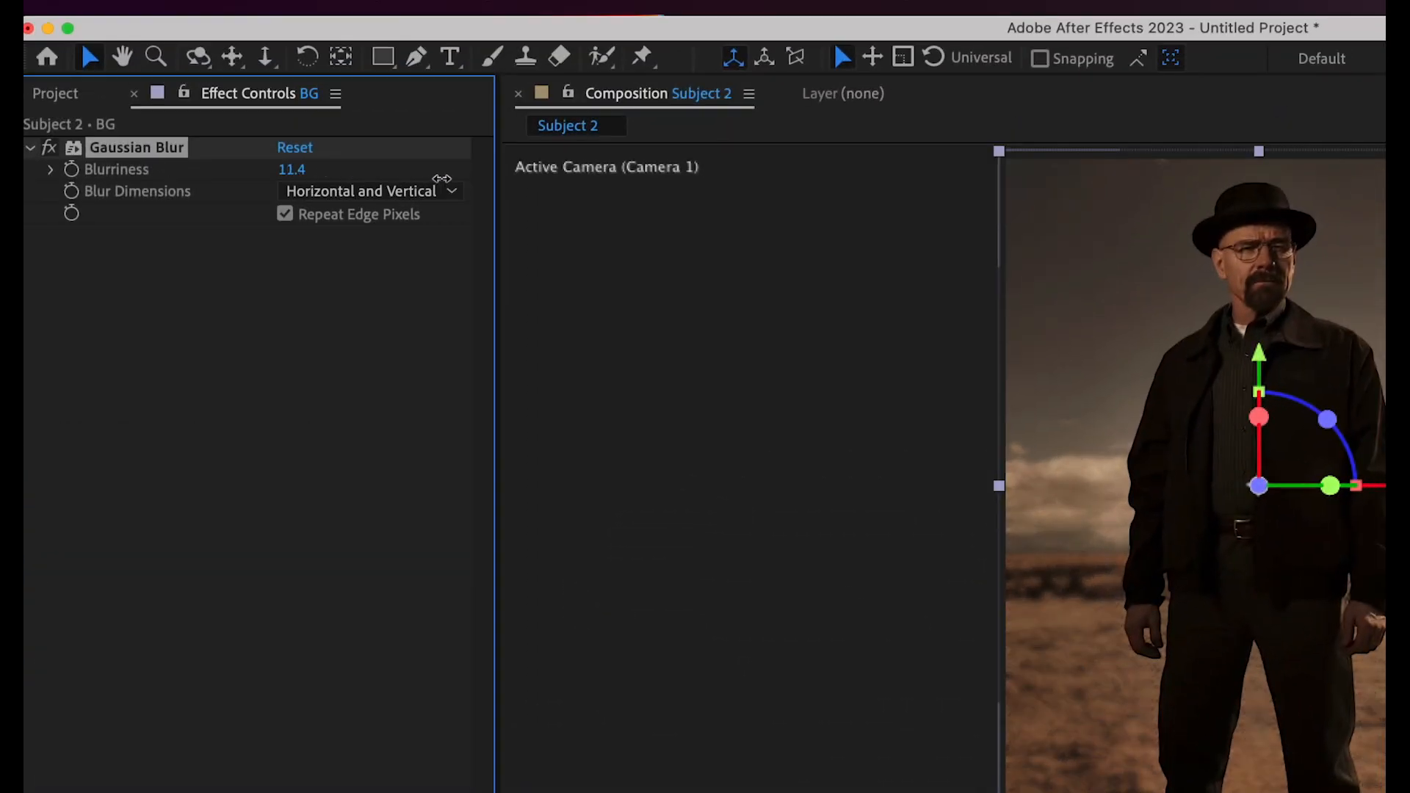
# Step: Apply Gaussian Blur to BG and set Blurriness to 7.9
pyautogui.moveTo(292, 169); pyautogui.dragTo(288, 169)
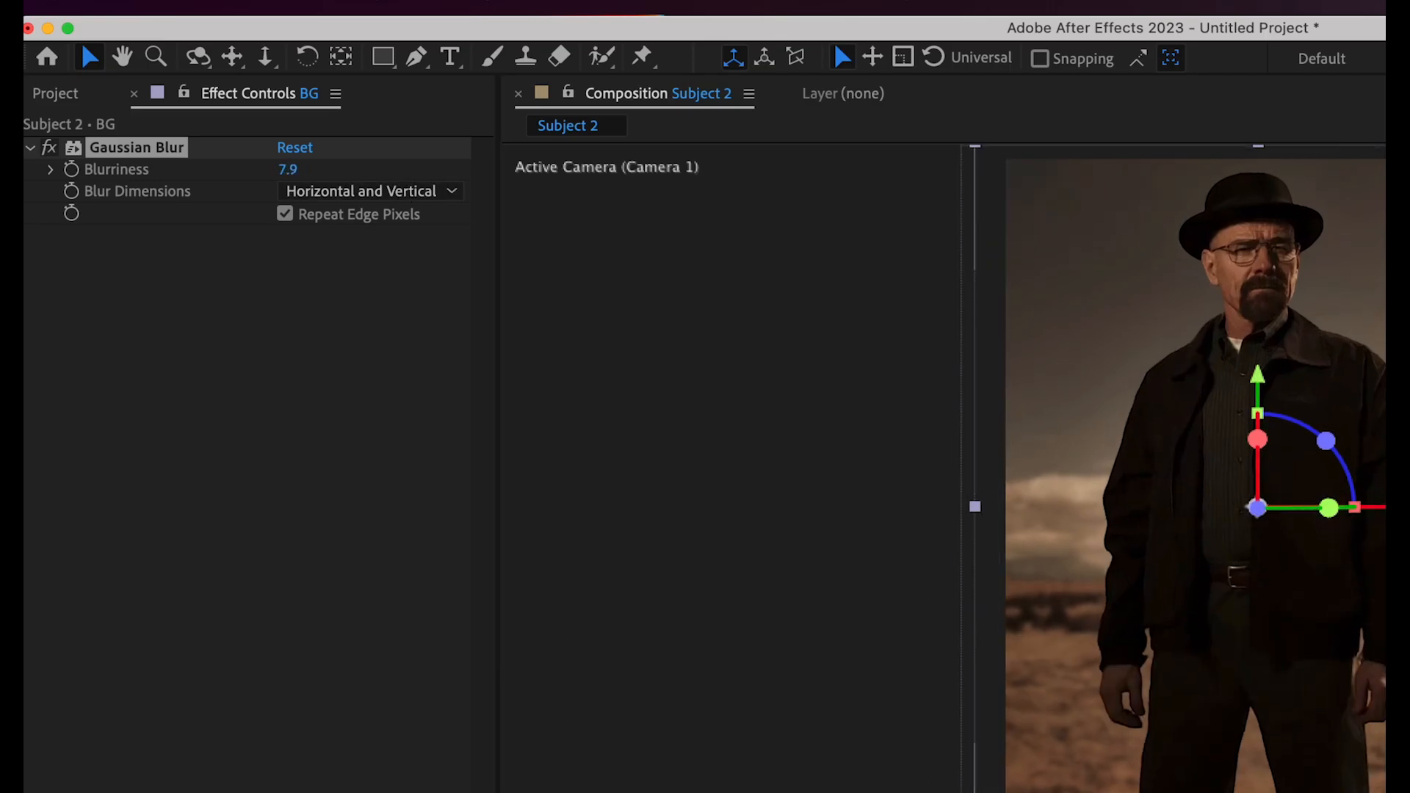